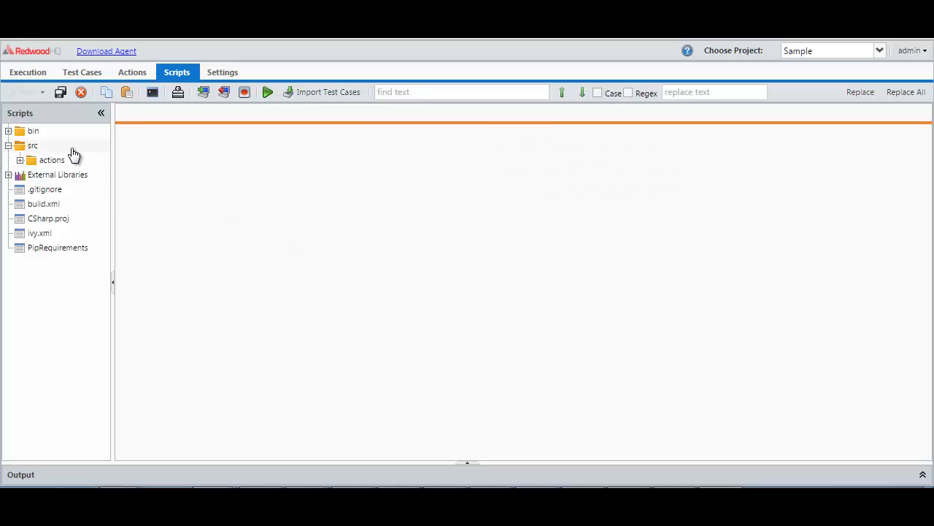
# Create PythonAction.py, CsharpAction.cs and JavaAction.java in the src folder with default names
pyautogui.rightClick(32, 146)
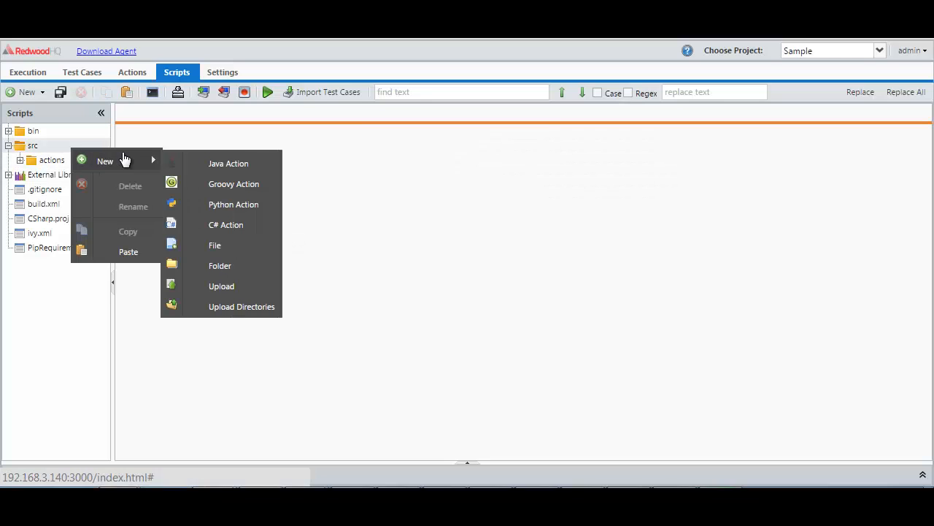
pyautogui.click(233, 204)
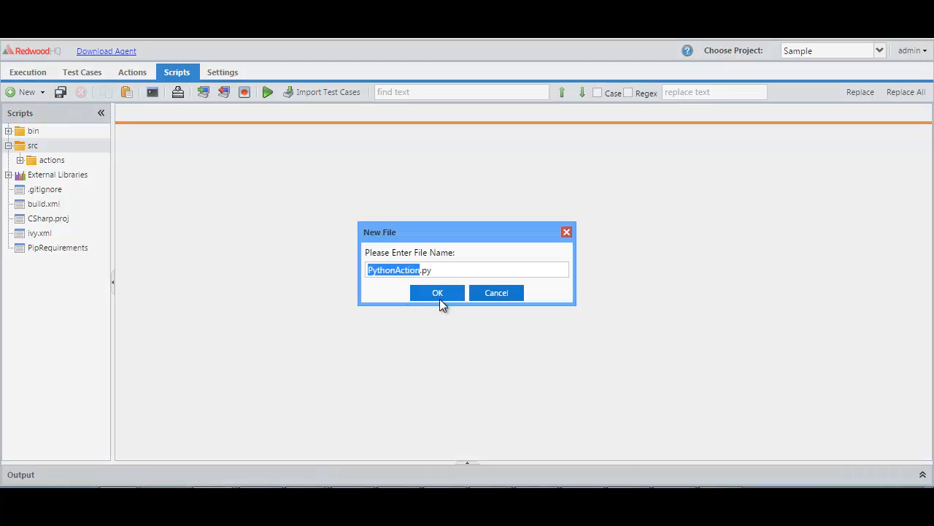
pyautogui.click(438, 292)
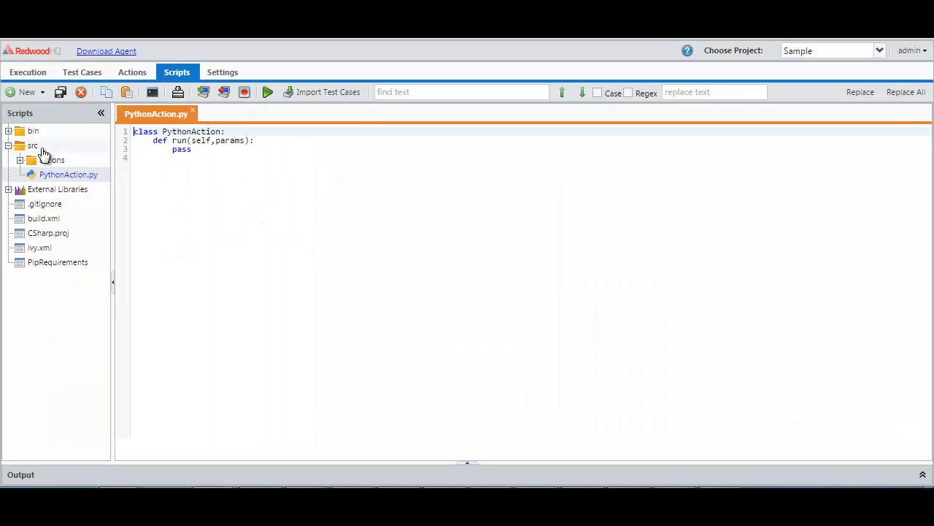
pyautogui.rightClick(32, 146)
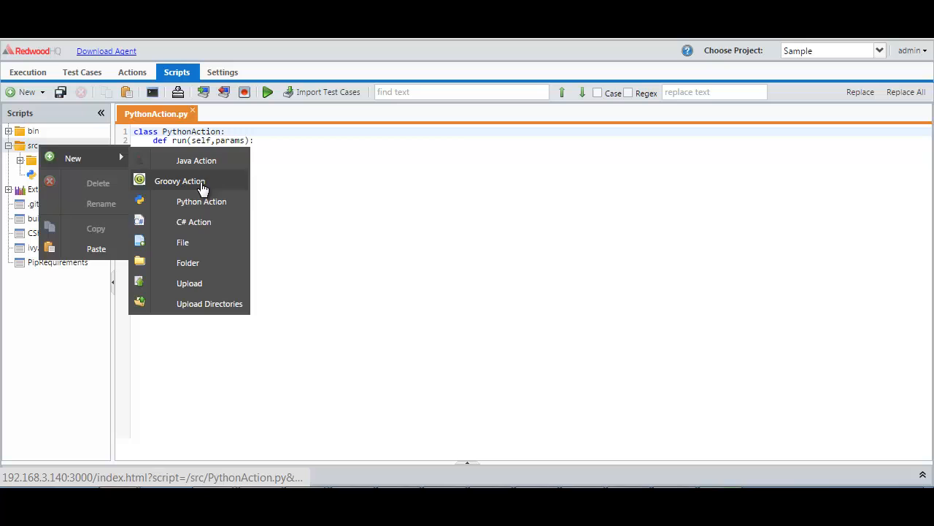
pyautogui.click(195, 222)
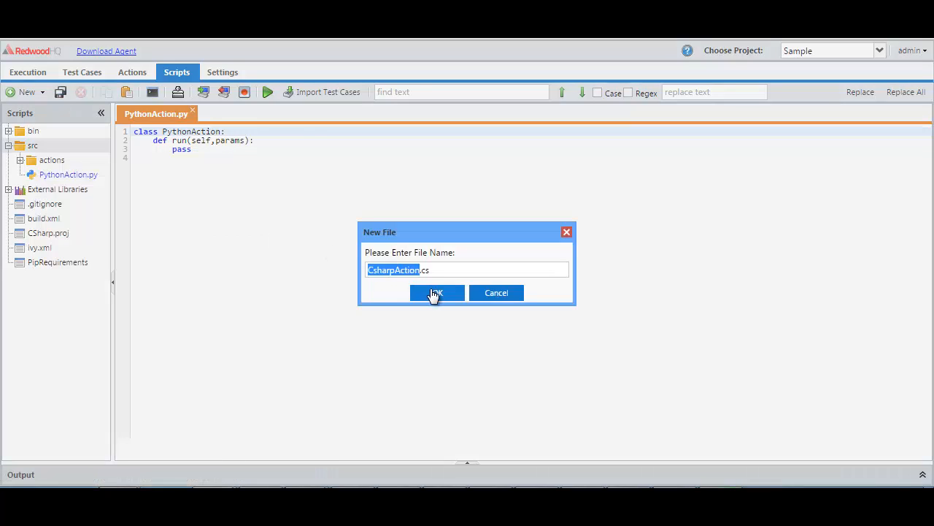
pyautogui.click(436, 292)
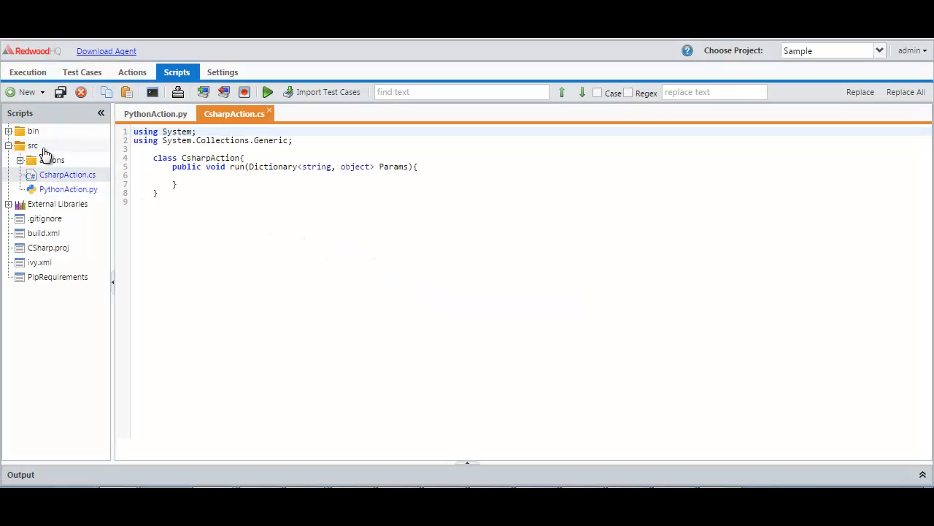
pyautogui.rightClick(32, 146)
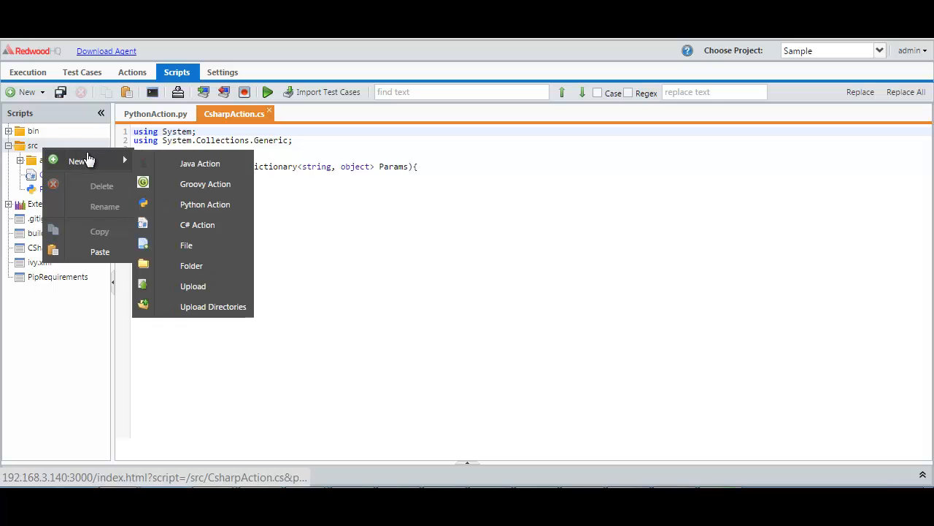
pyautogui.click(199, 164)
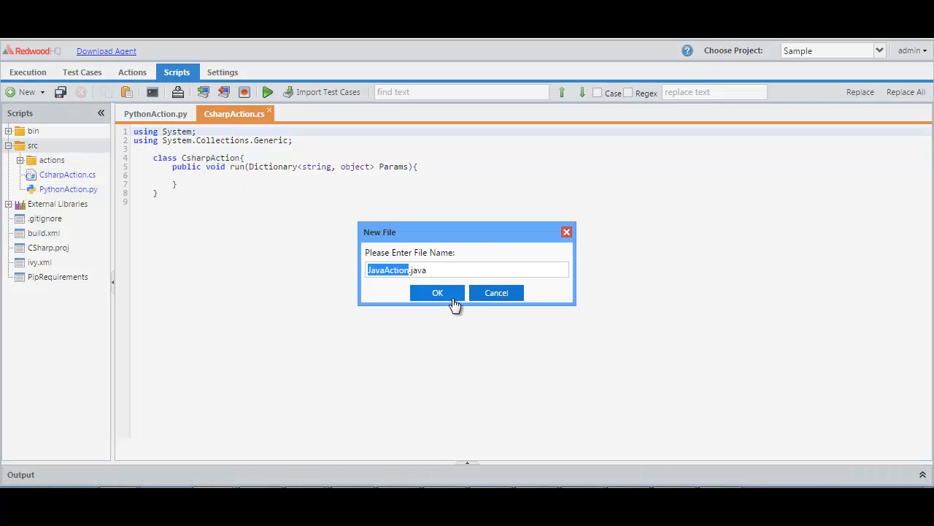
pyautogui.click(438, 292)
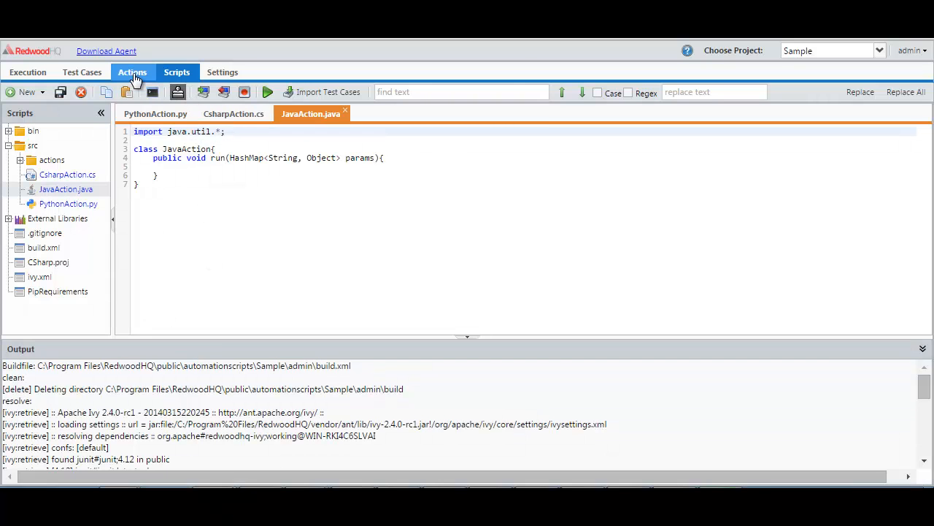
# Review the Java Open Browser and Python back-end actions, then show the multi-language test case
pyautogui.click(131, 72)
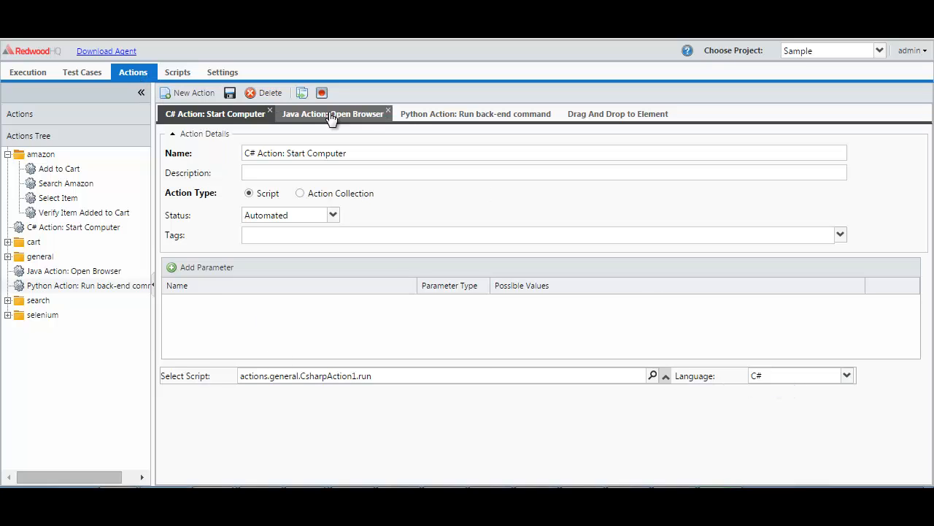
pyautogui.click(333, 114)
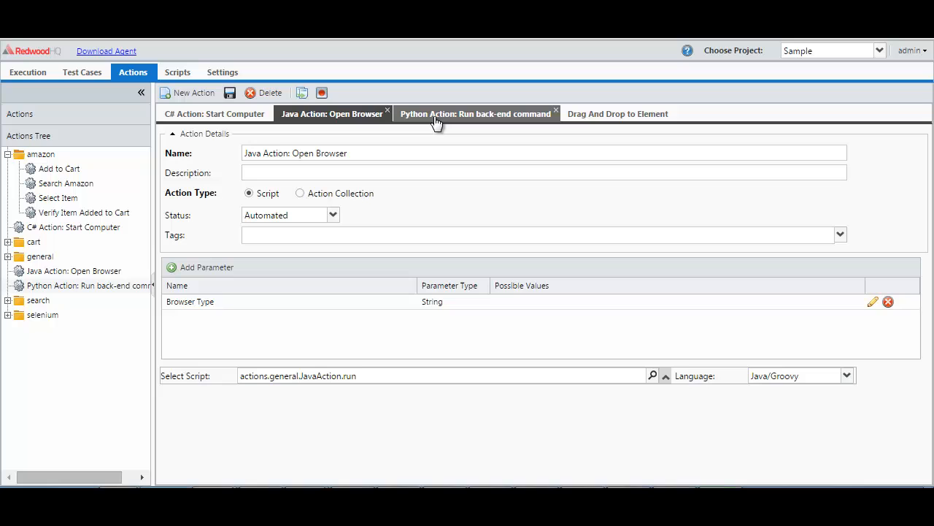
pyautogui.click(476, 114)
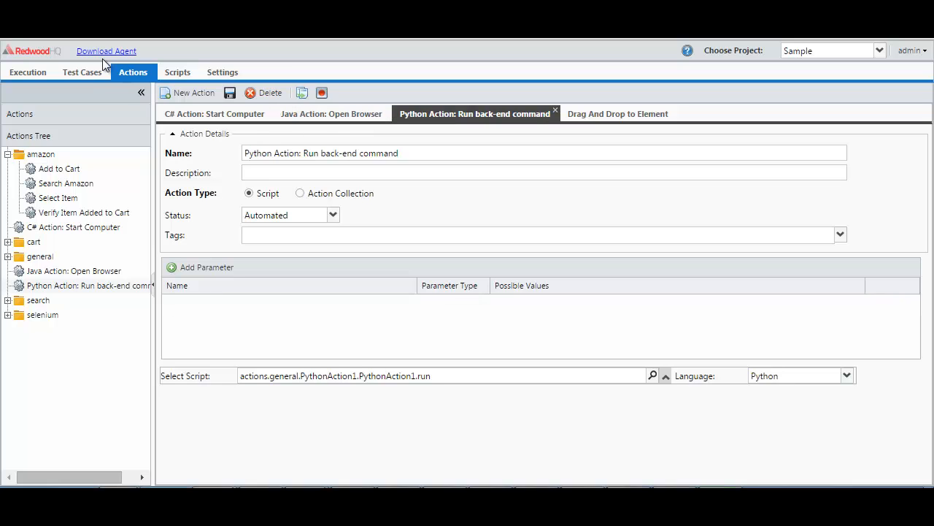
pyautogui.click(82, 71)
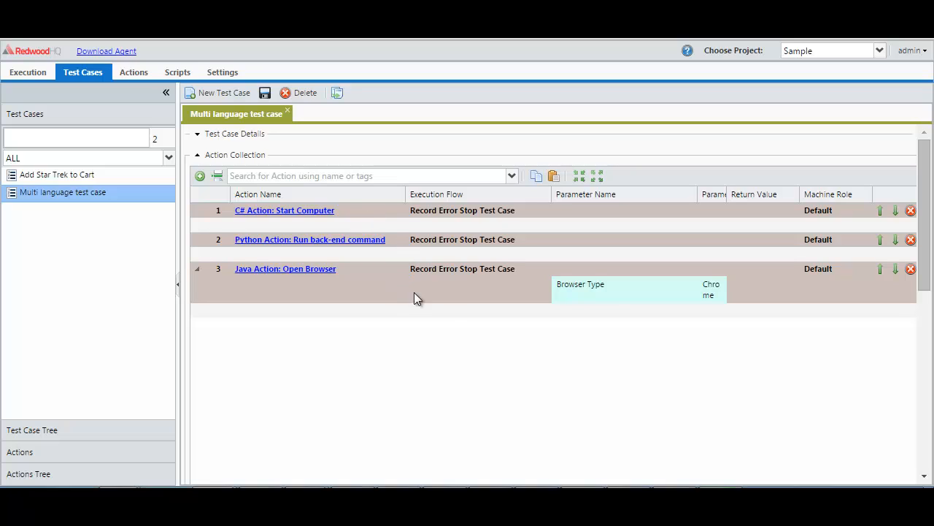
pyautogui.moveTo(409, 338)
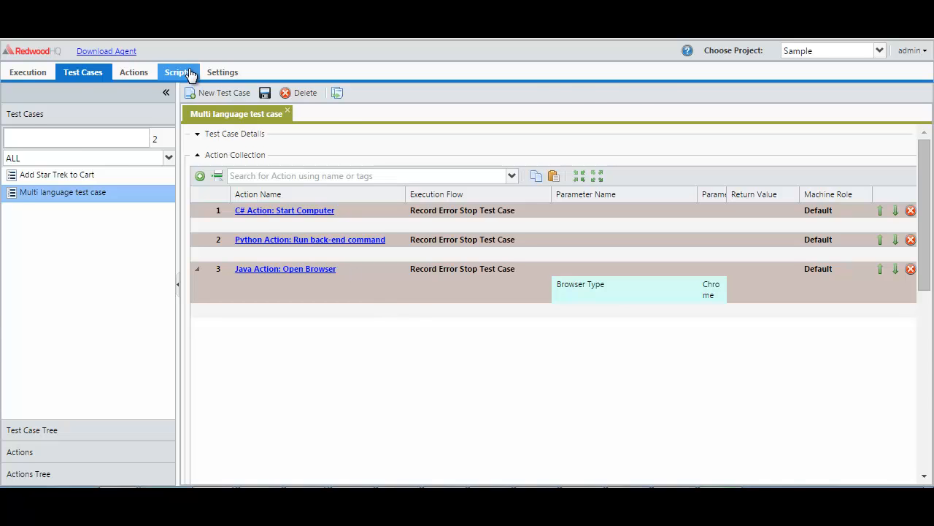
# View the ivy.xml dependency list under Scripts and return to the action definitions
pyautogui.click(177, 71)
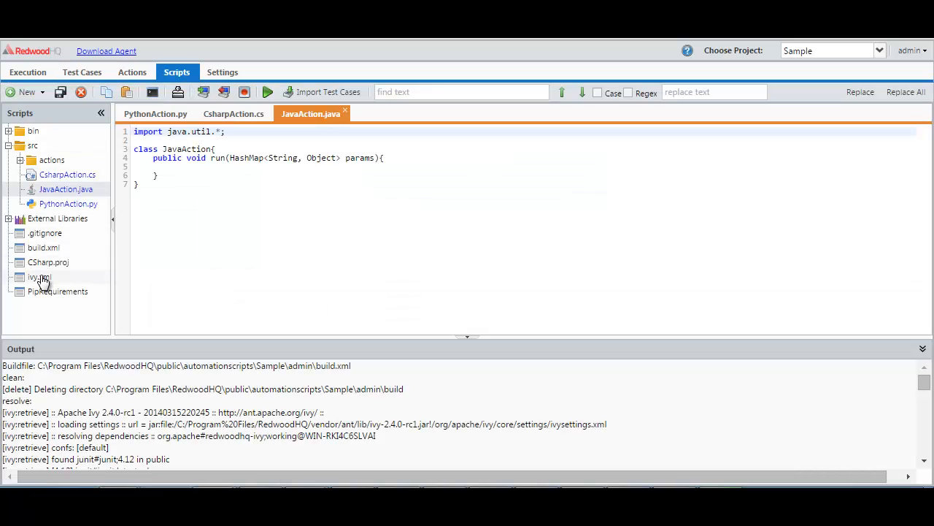
pyautogui.doubleClick(38, 276)
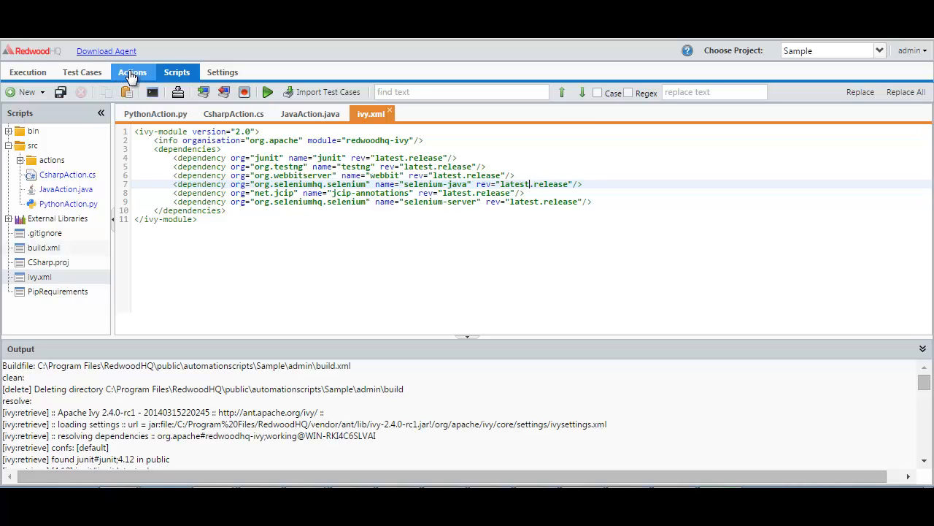
pyautogui.click(133, 71)
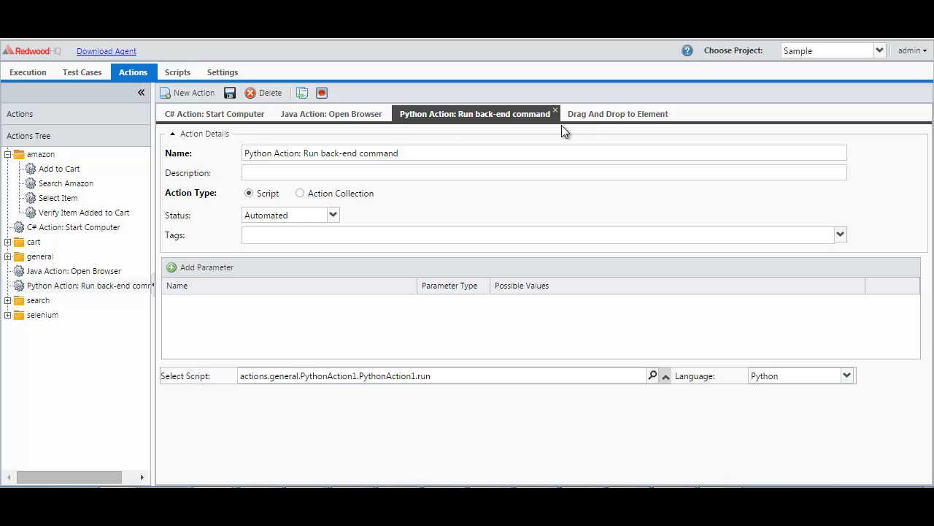
# Move the From ID Type parameter below To ID Type in Drag And Drop to Element
pyautogui.click(618, 114)
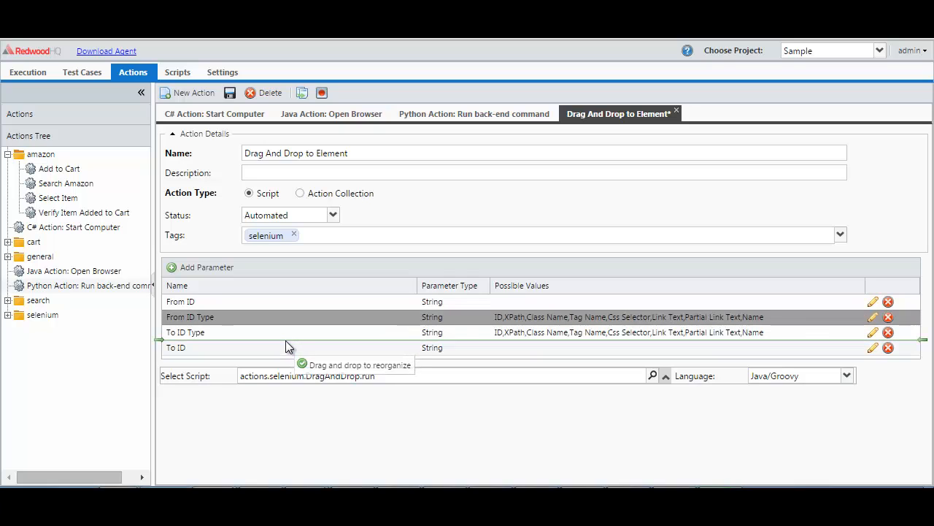
pyautogui.moveTo(289, 316); pyautogui.dragTo(333, 336)
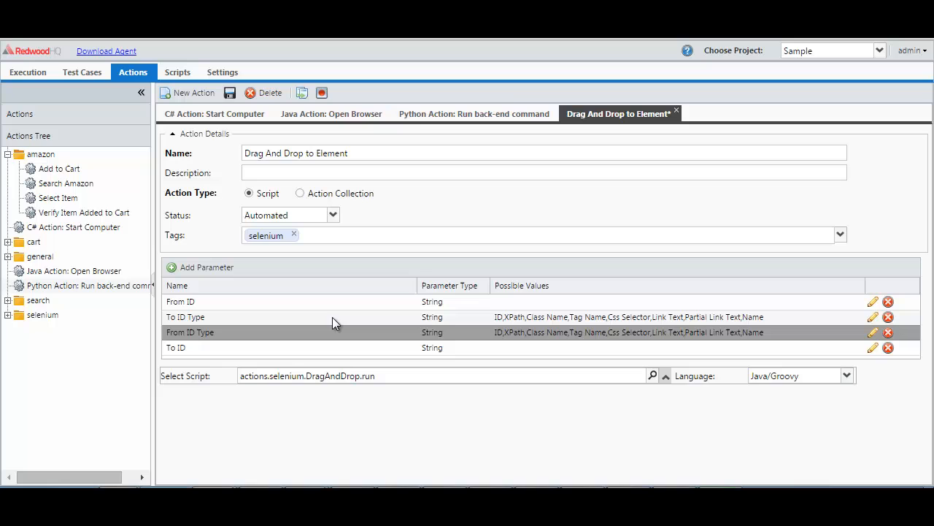